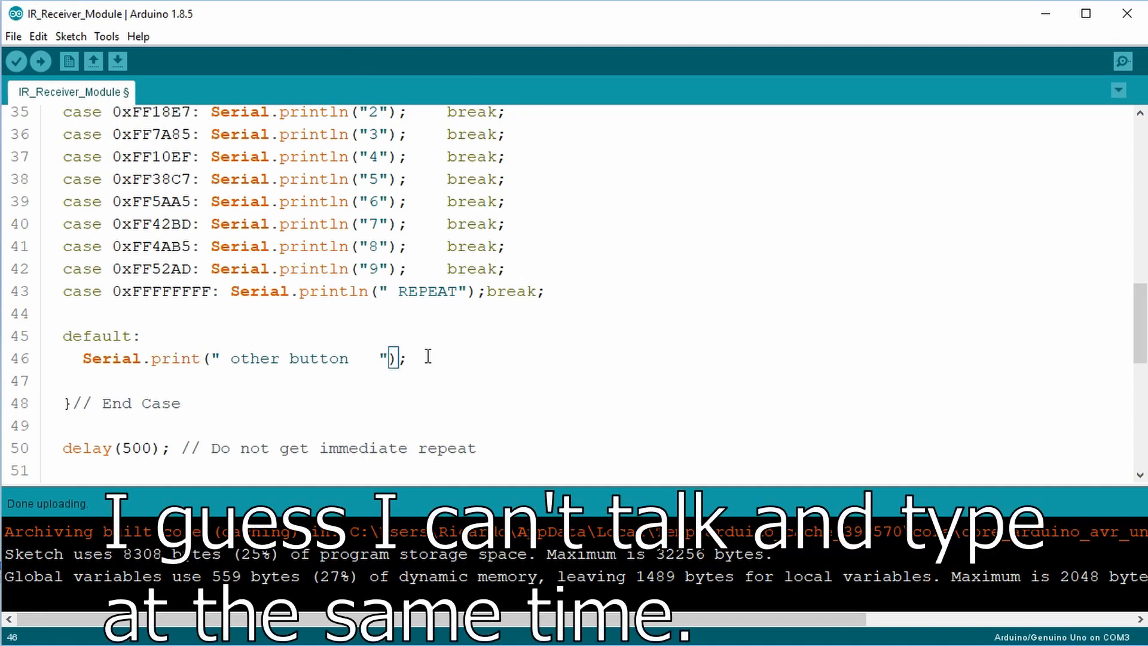
# Begin a second Serial.print( line below the "other button" print in the default case.
pyautogui.press('Enter')
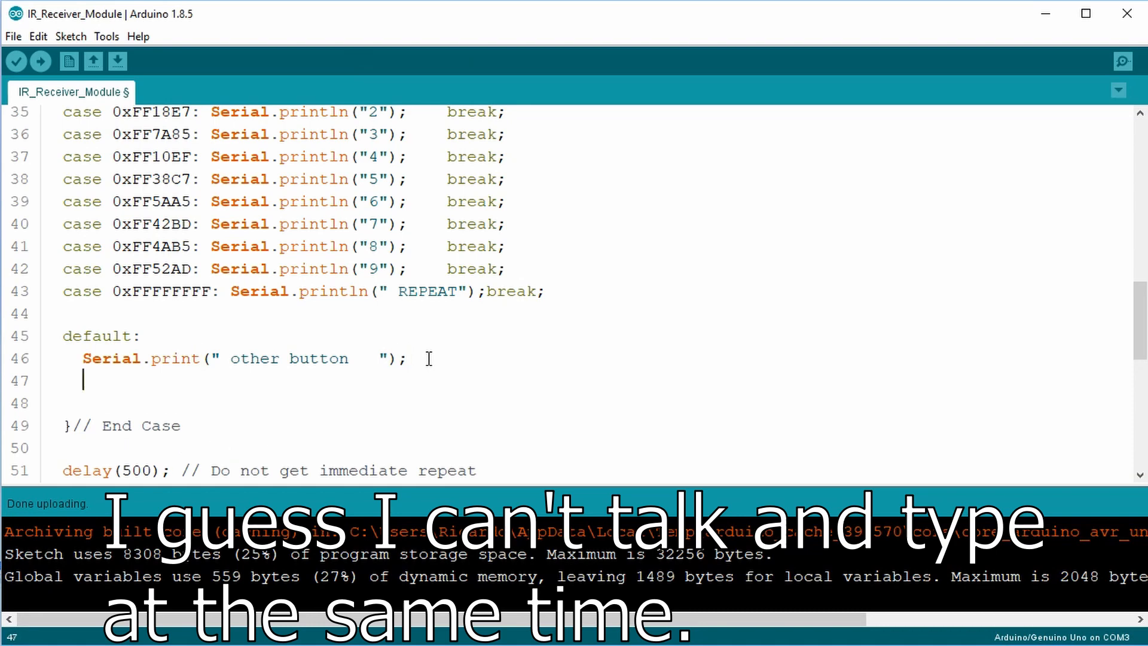
pyautogui.write('Serial')
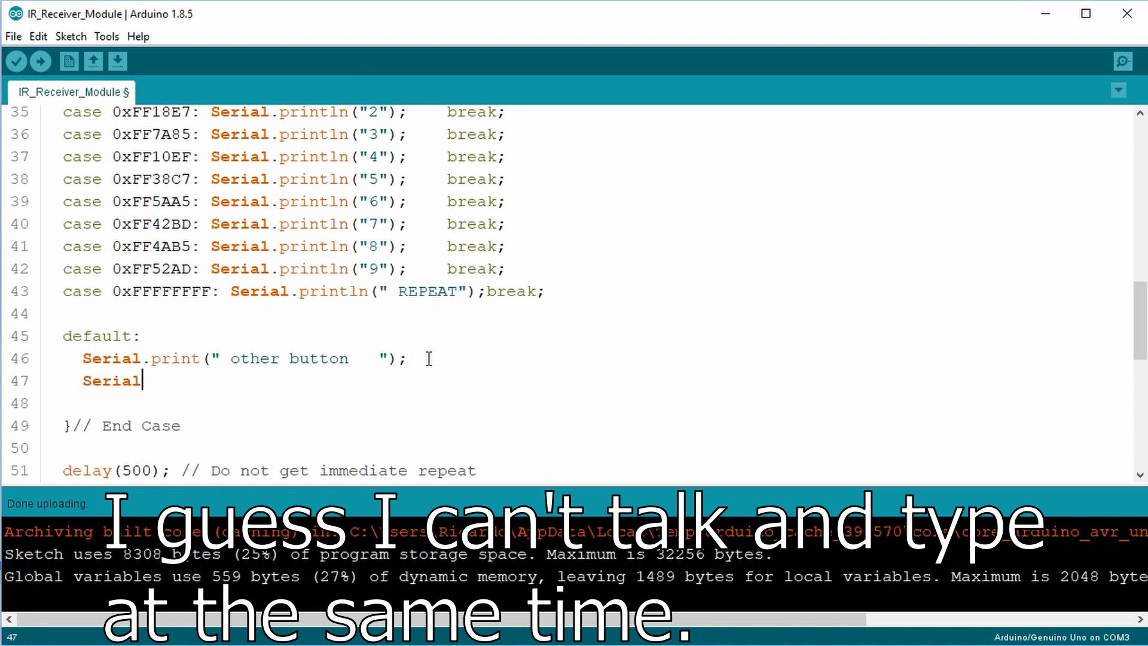
pyautogui.write('.p')
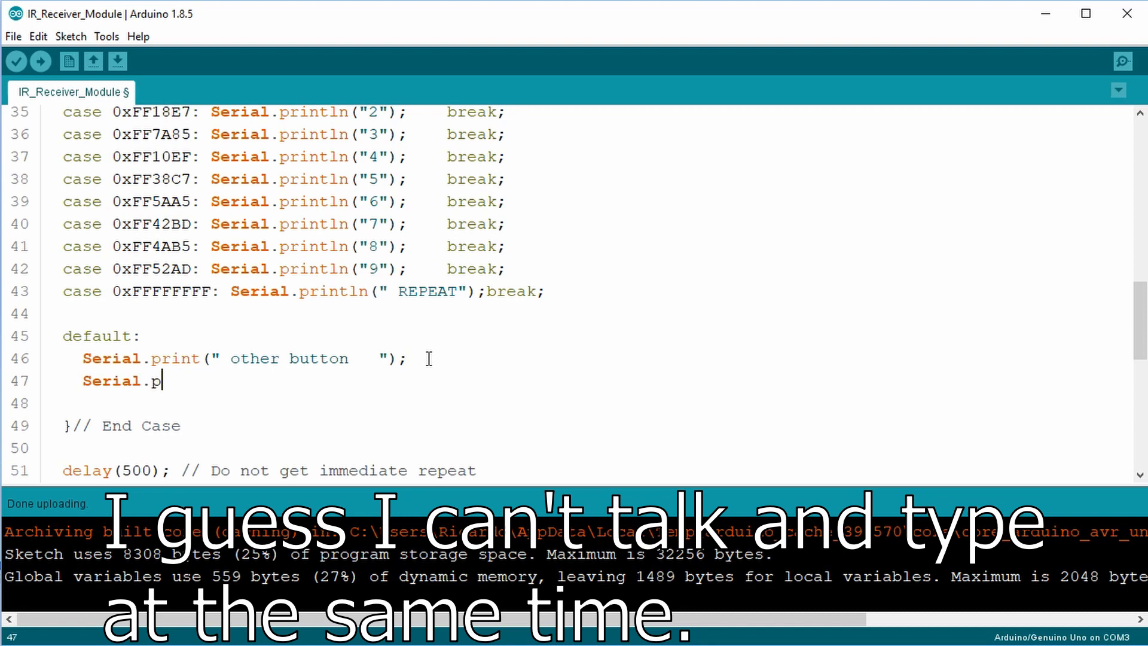
pyautogui.write('rint')
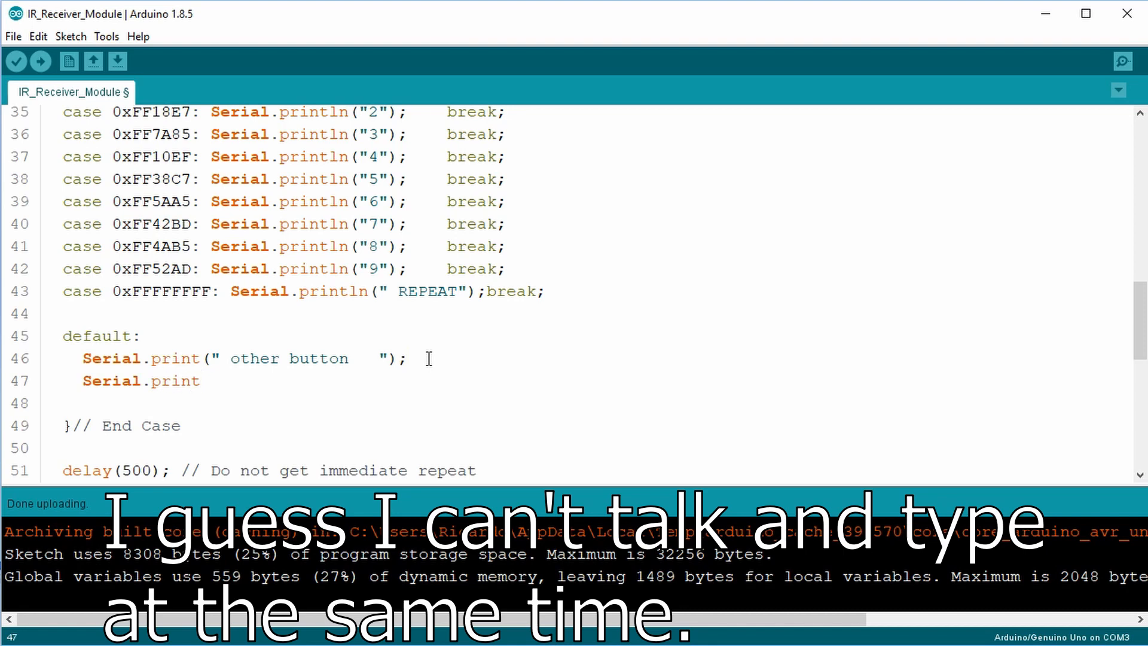
pyautogui.write('{')
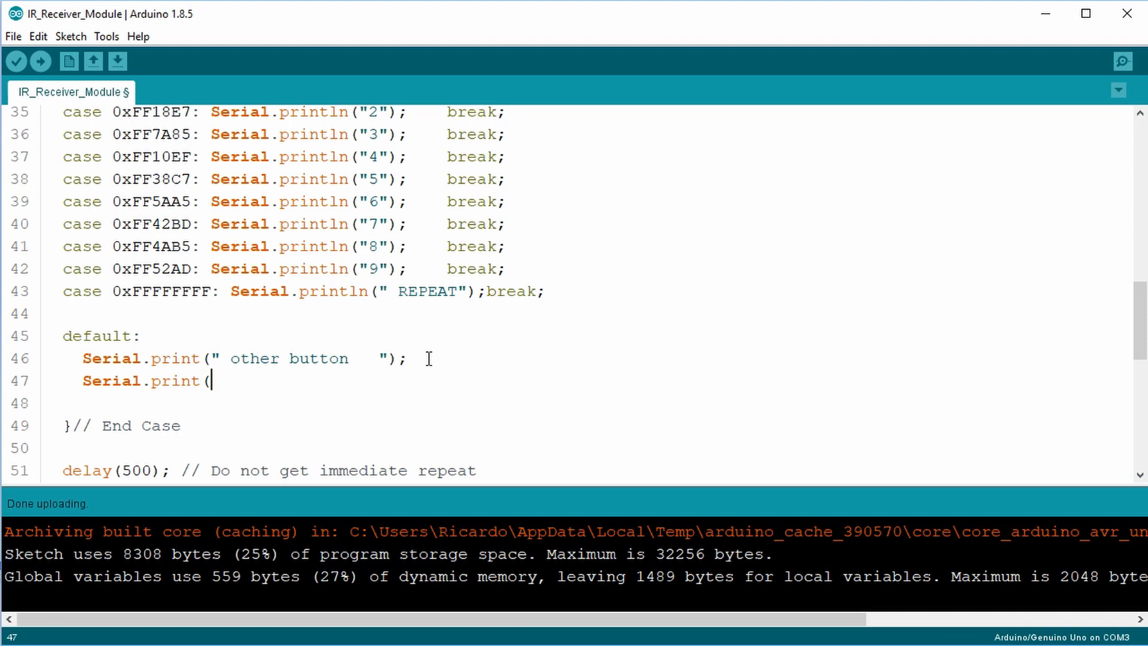
pyautogui.write('"')
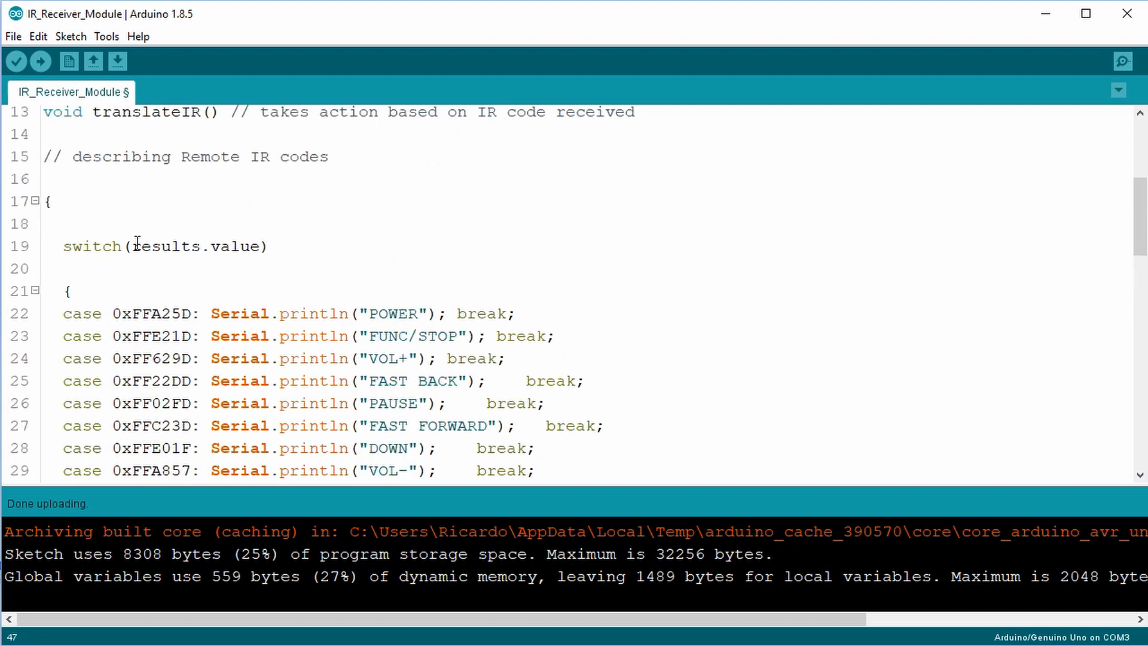
# Complete line 47 as Serial.print(results.value); without the stray quote.
pyautogui.doubleClick(166, 246)
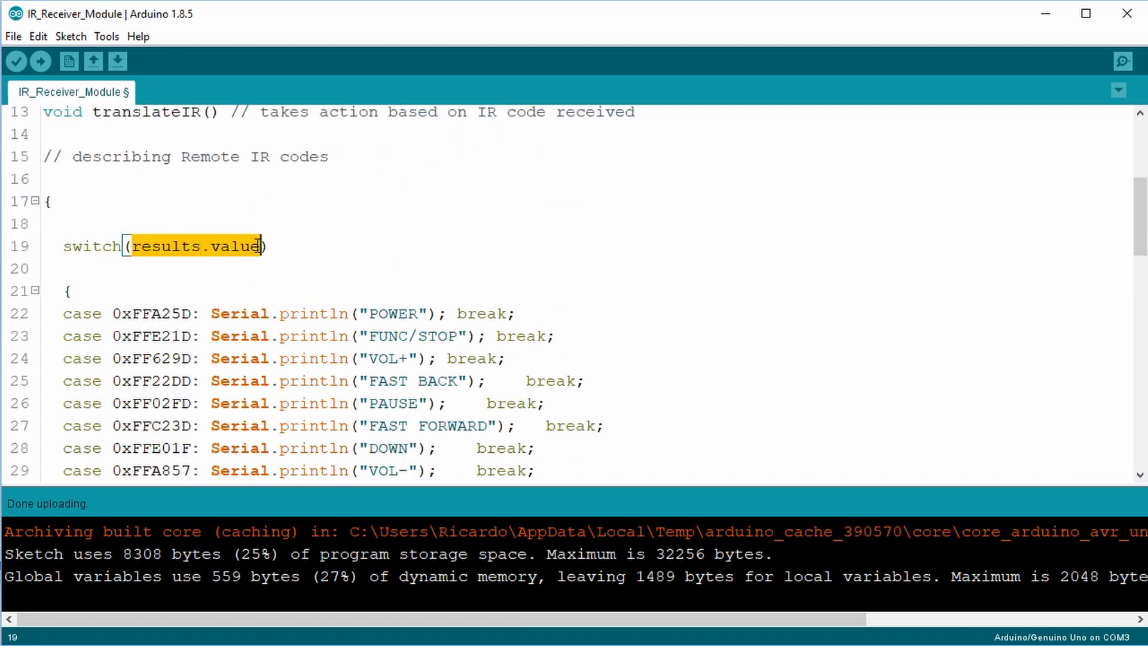
pyautogui.scroll(-3)
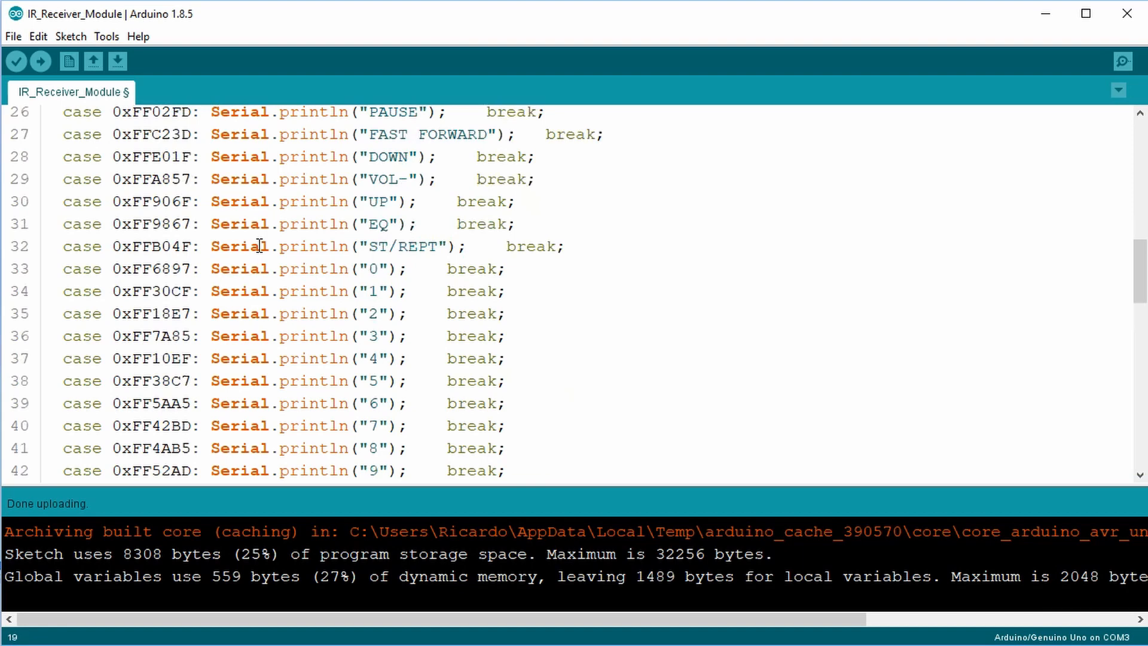
pyautogui.scroll(-3)
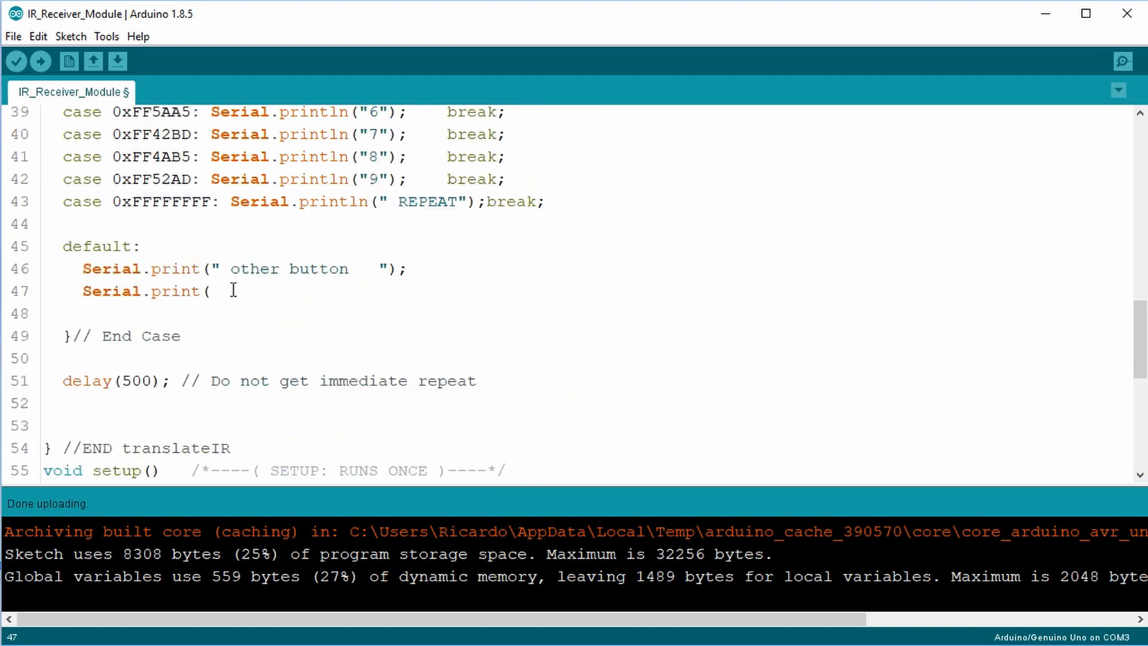
pyautogui.write('results.value')
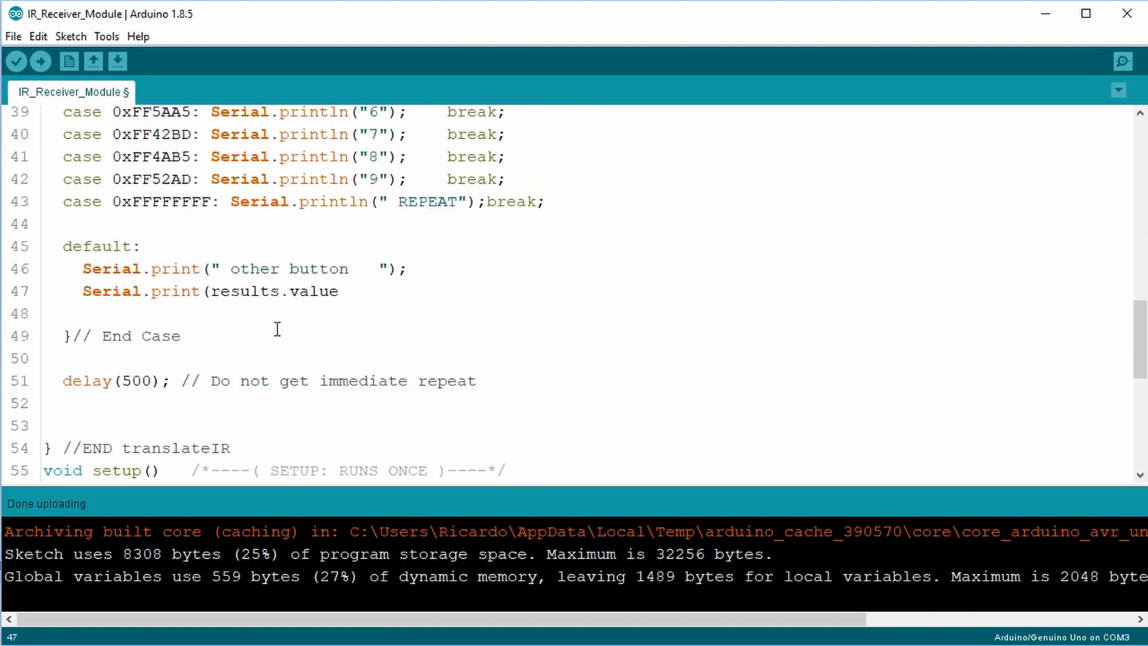
pyautogui.write('"')
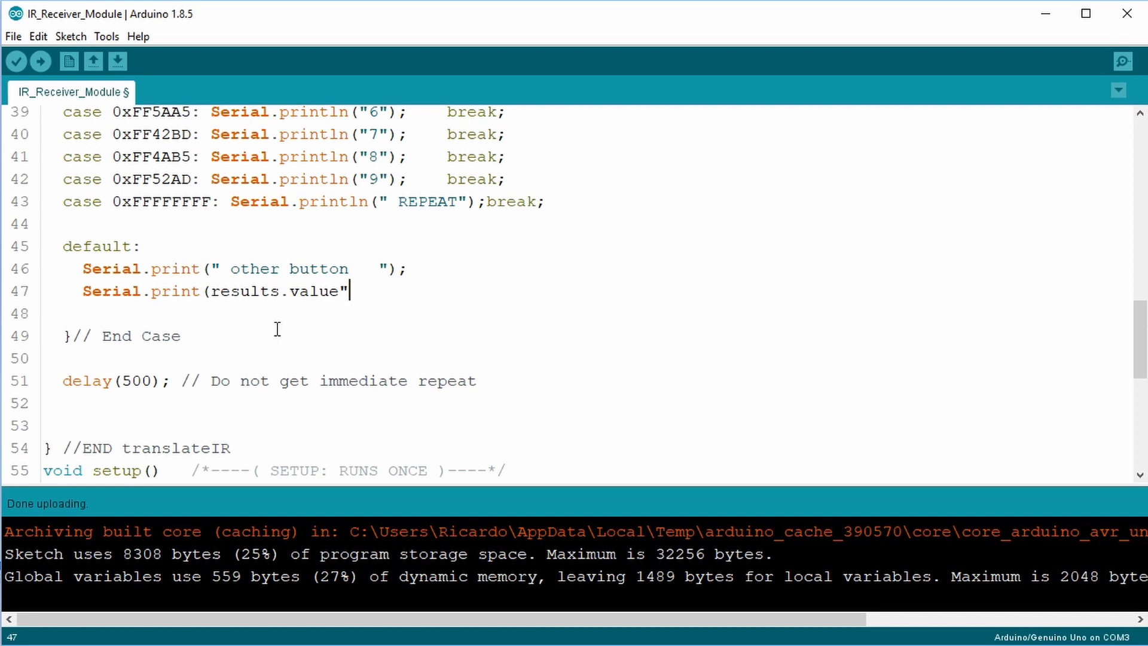
pyautogui.press('Backspace')
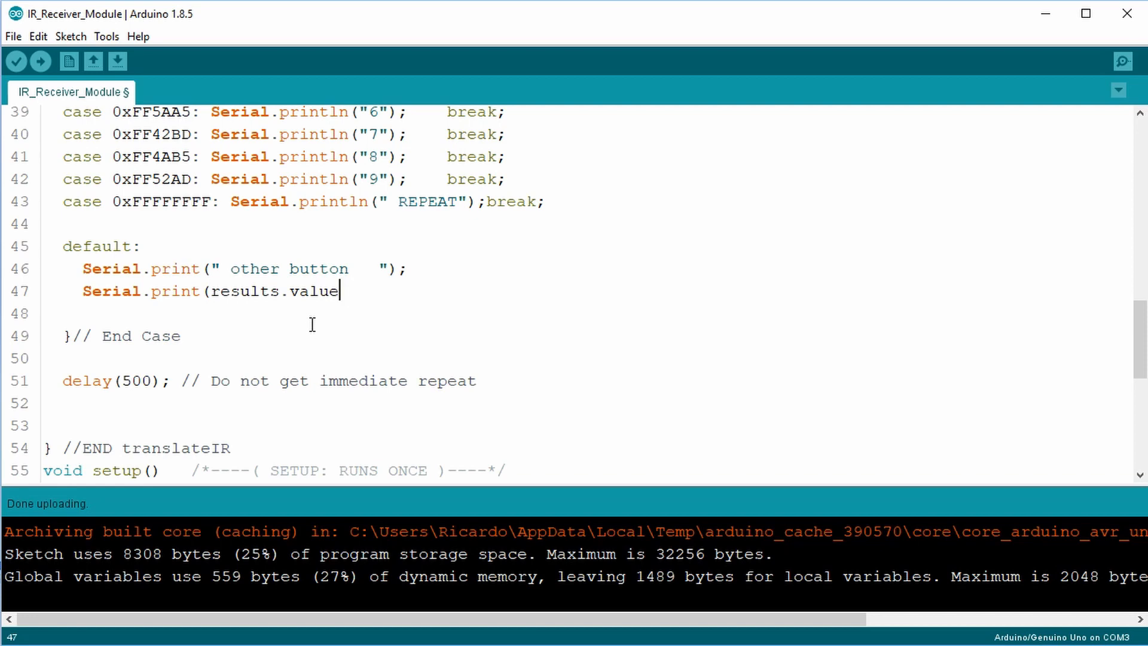
pyautogui.write(';')
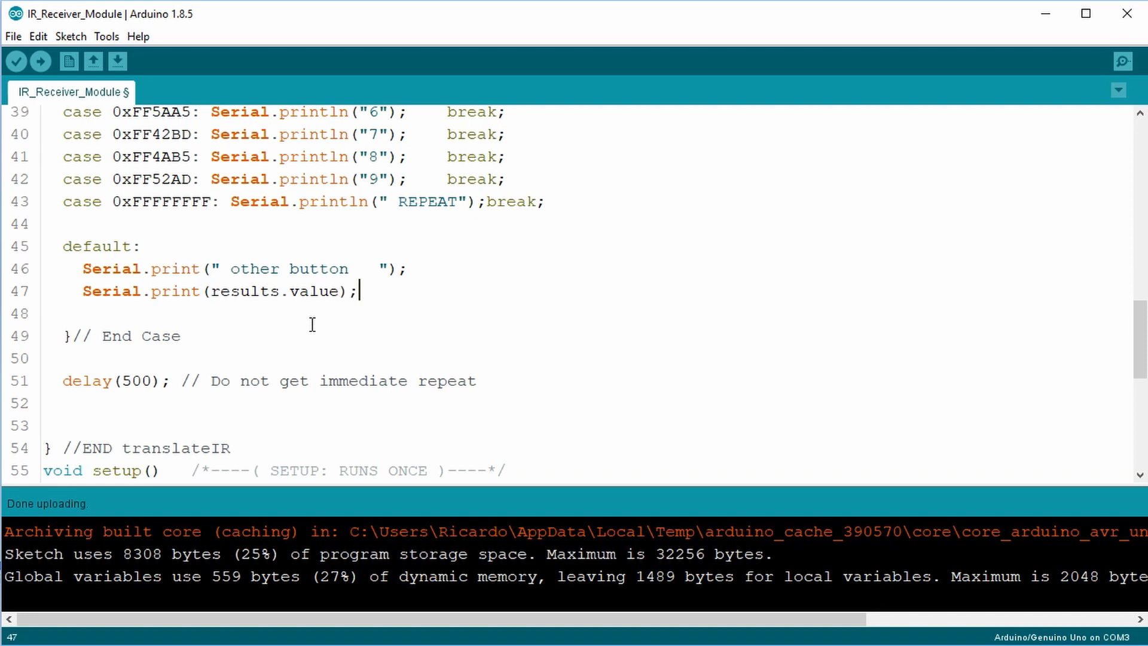
pyautogui.moveTo(37, 84)
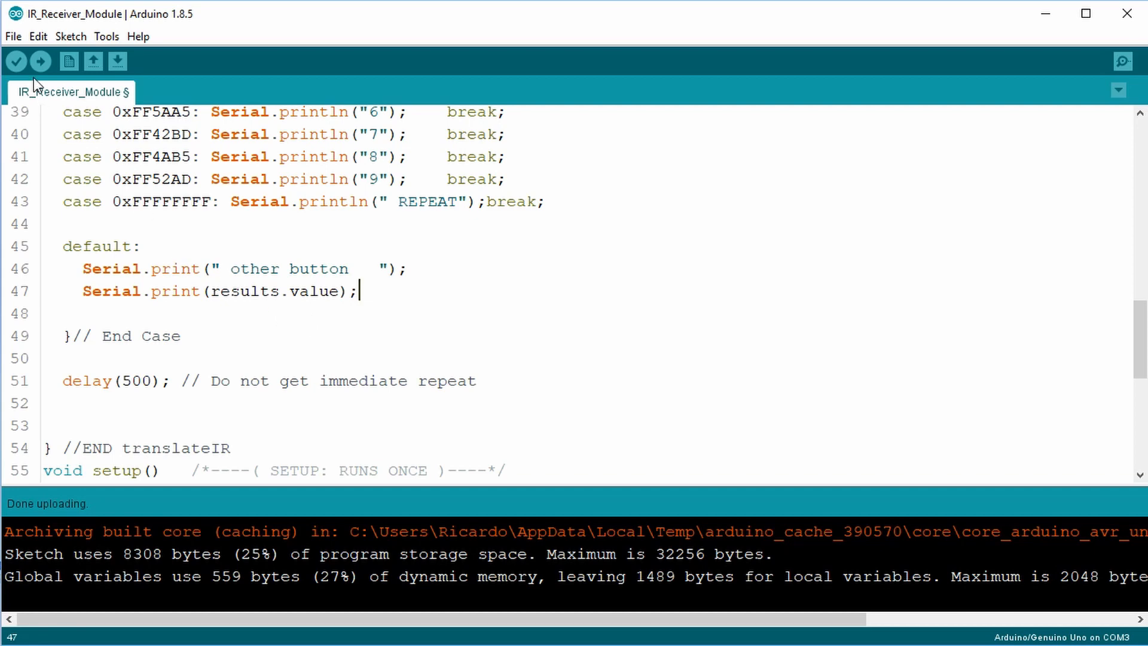
# Upload the edited sketch (8436 bytes) and place the cursor after print on line 47.
pyautogui.click(40, 62)
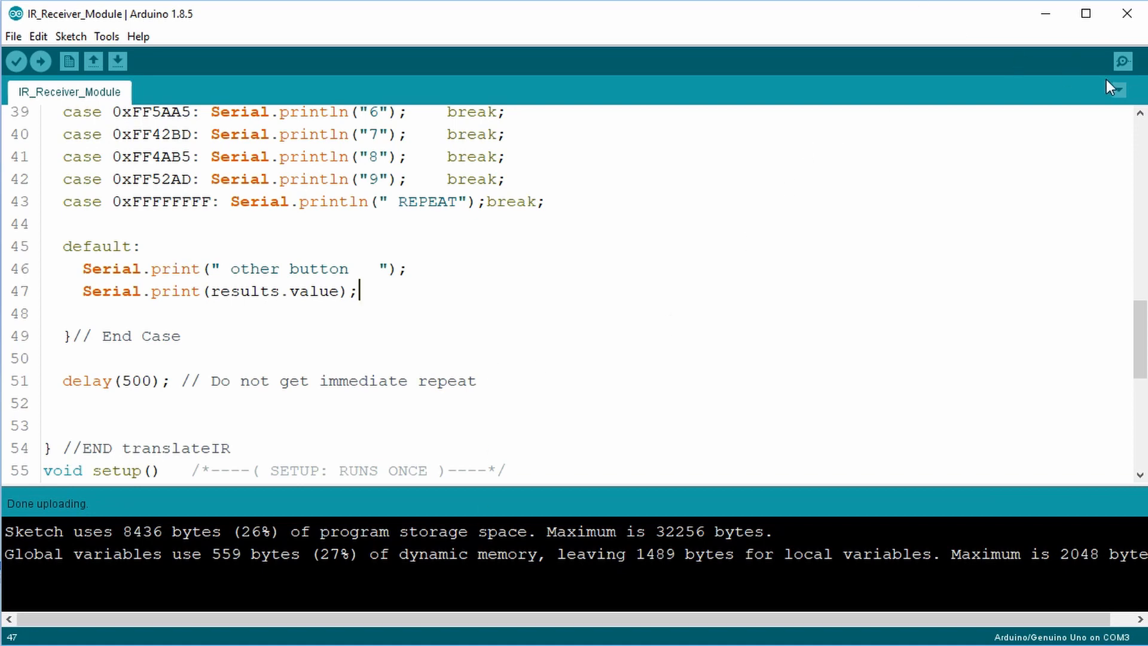
pyautogui.click(1122, 61)
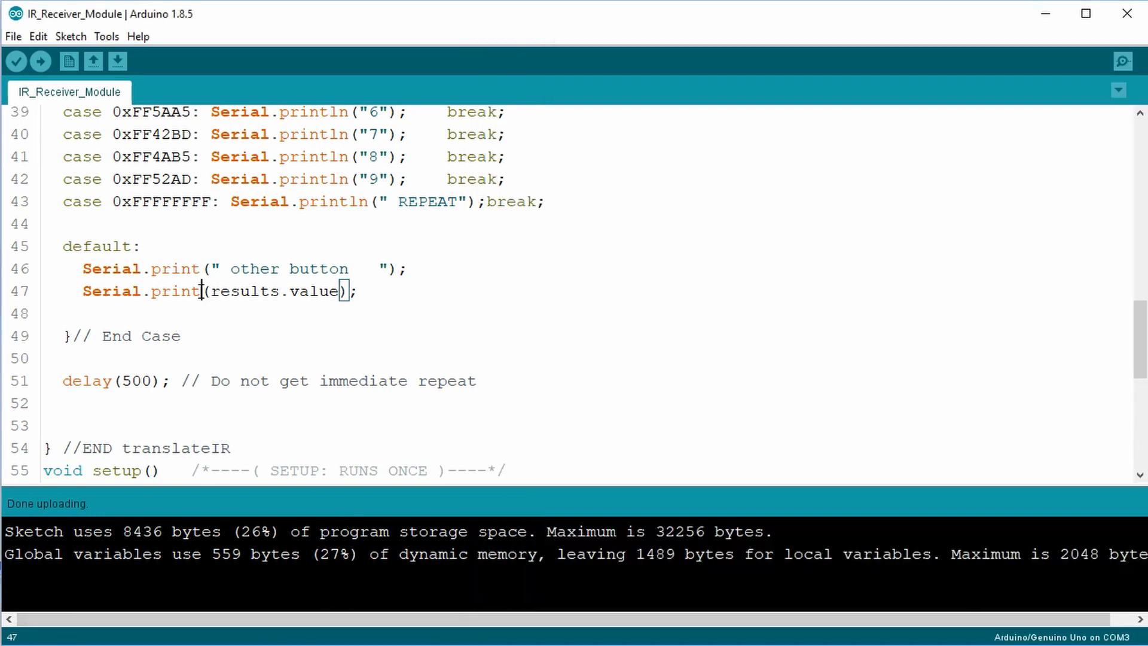
# Change line 47 to Serial.println(results.value) and re-upload the sketch at 8444 bytes.
pyautogui.write('ln')
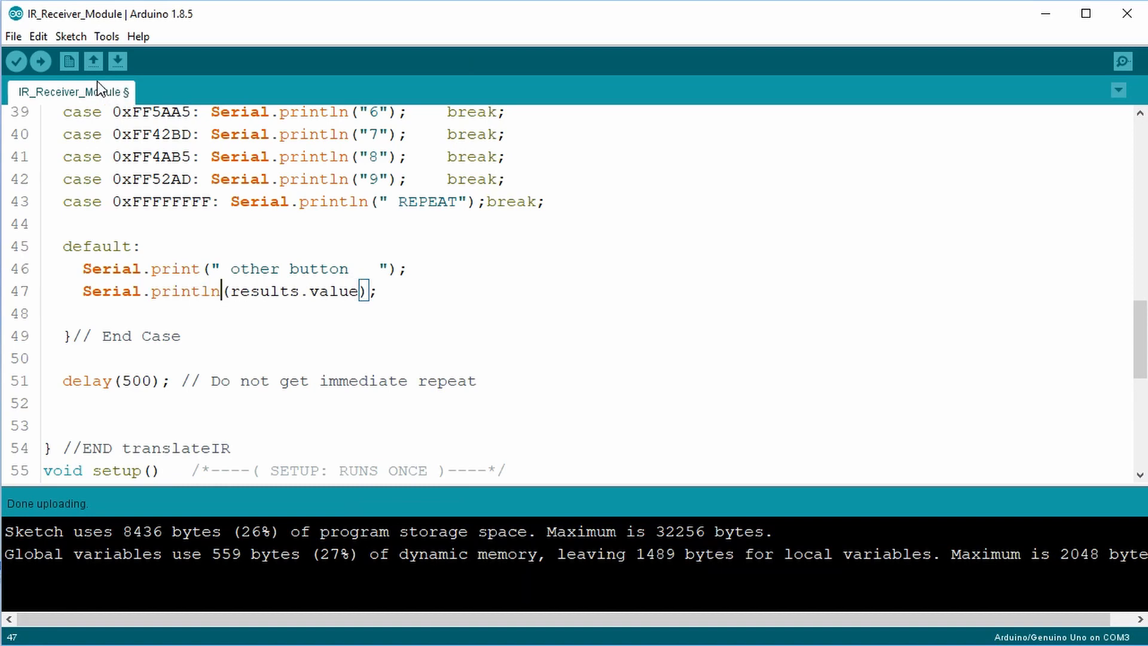
pyautogui.click(40, 62)
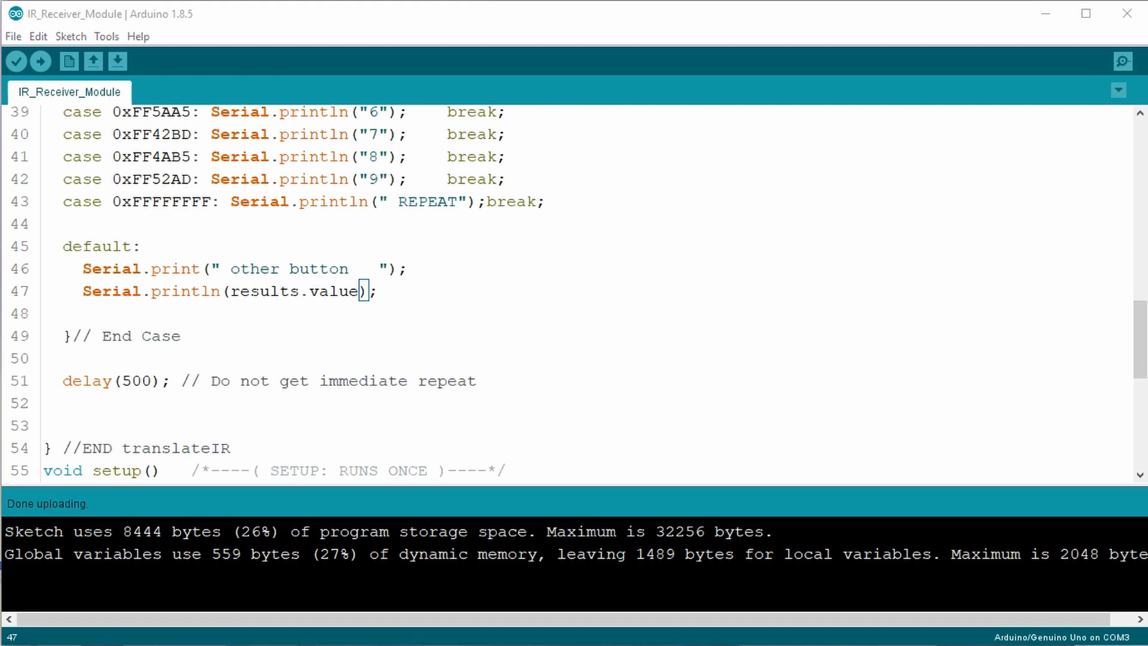
# Open the COM3 Serial Monitor showing the IR Receiver Button Decode message.
pyautogui.click(1122, 61)
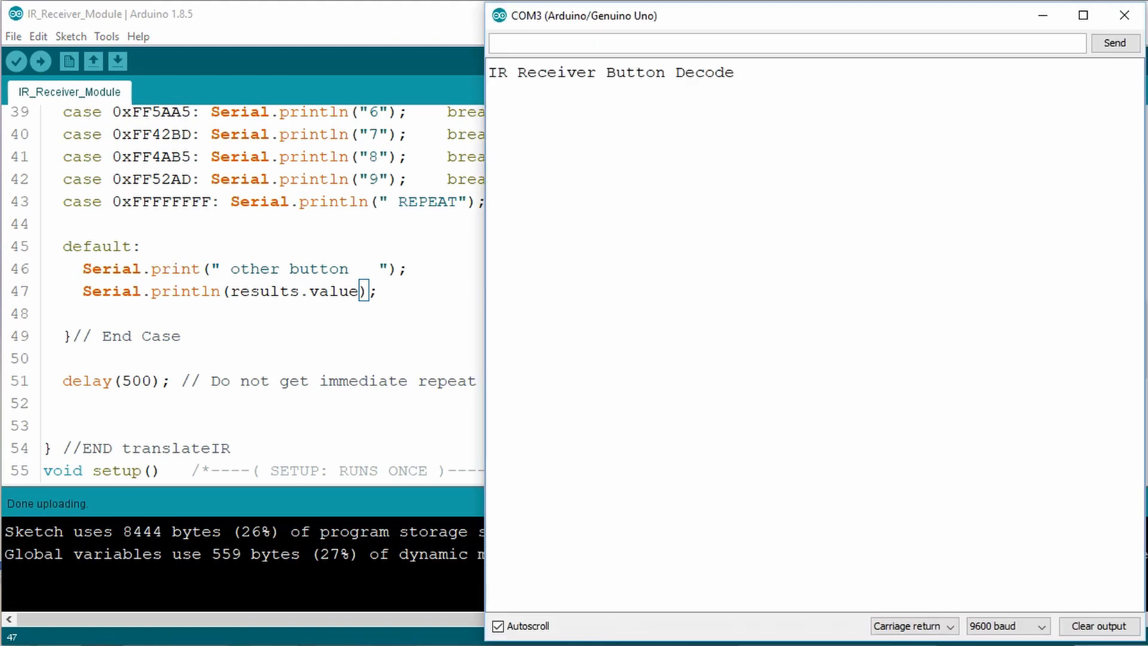
pyautogui.moveTo(653, 320)
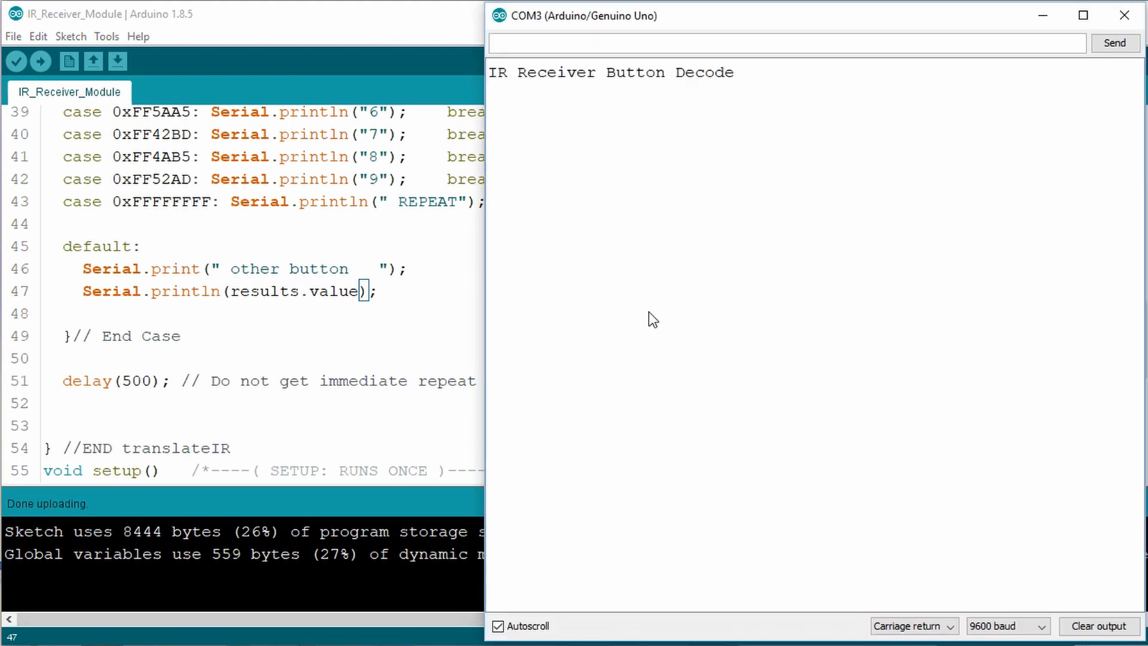